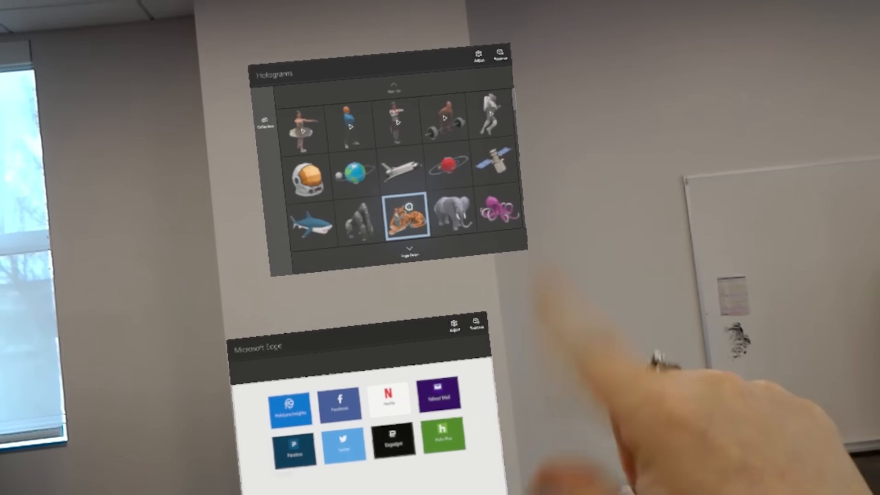
Add the tiger hologram from the gallery and place it beside the red hamster wheel.
left_click(407, 216)
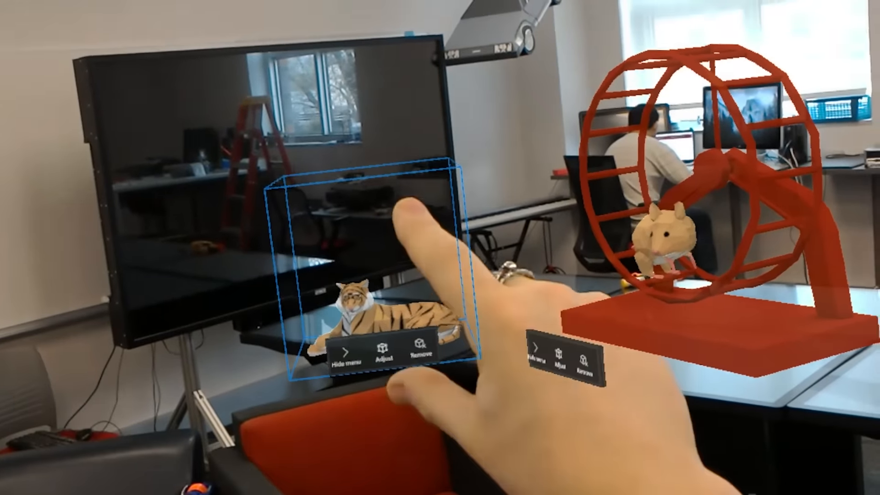
left_click(375, 348)
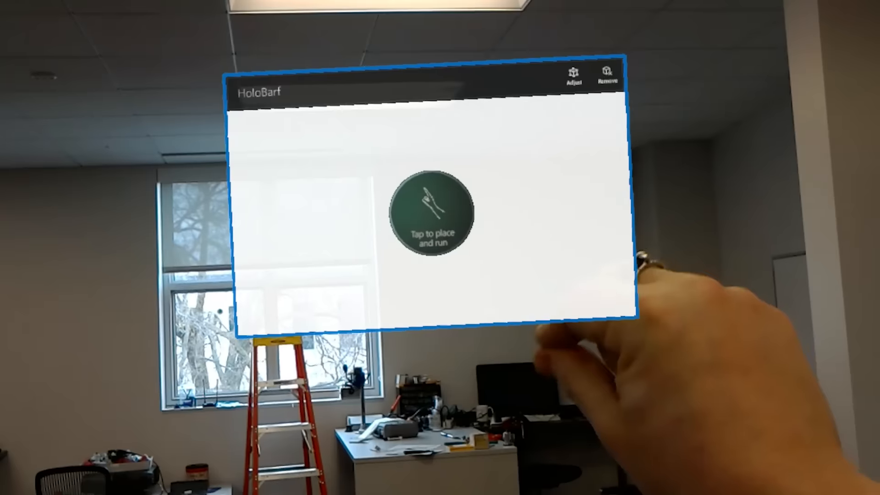
Pin the HoloBarf window in the room with 'Tap to place and run' to start loading.
left_click(434, 216)
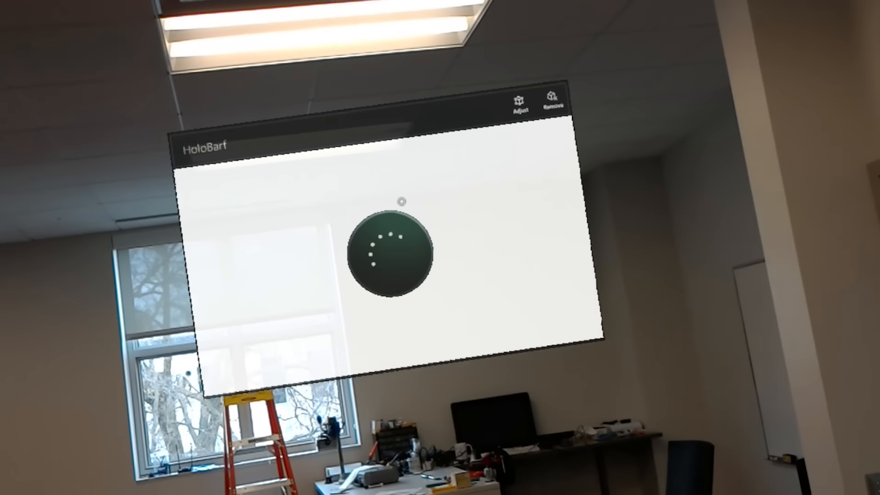